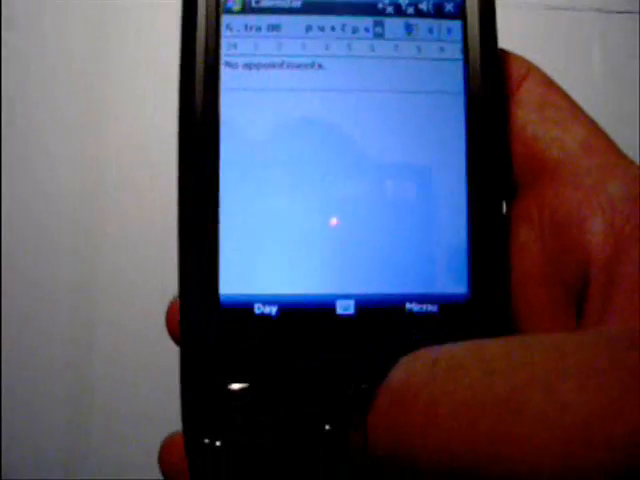
# Switch the empty Calendar agenda to Week view with the left soft key.
pyautogui.click(266, 307)
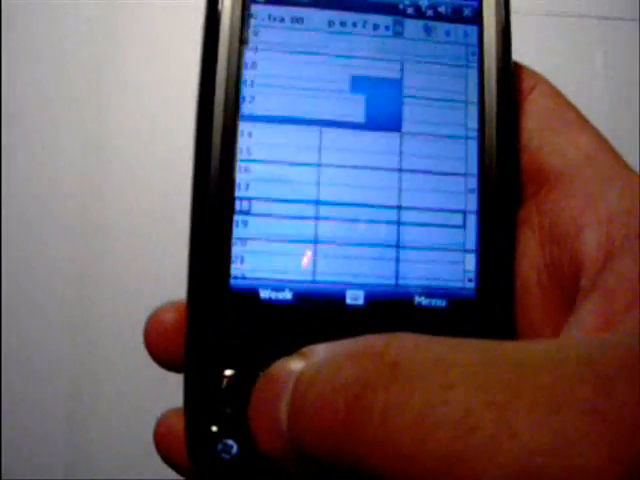